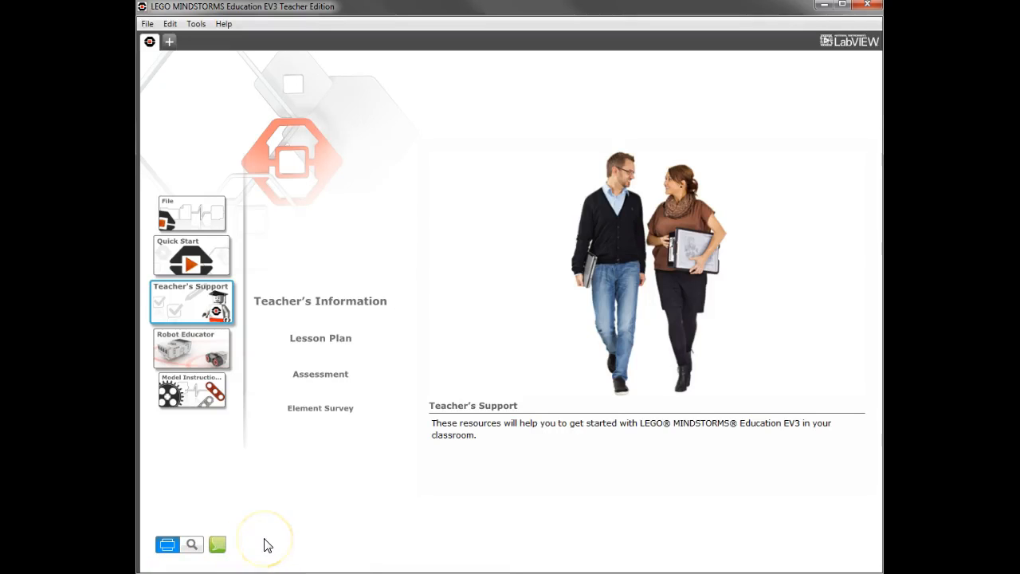
{"action": "mouse_move", "coordinate": [297, 549]}
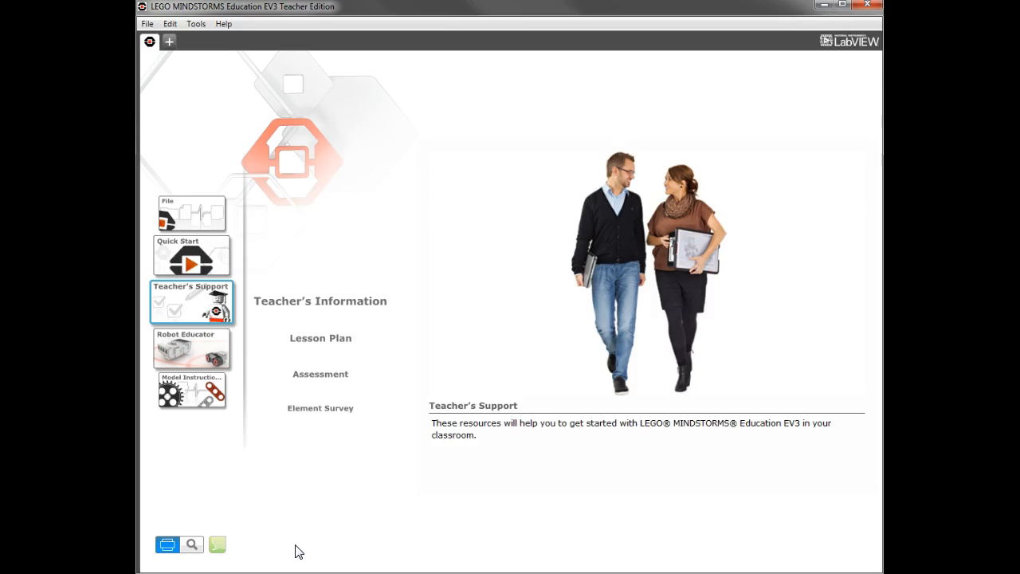
{"action": "mouse_move", "coordinate": [301, 552]}
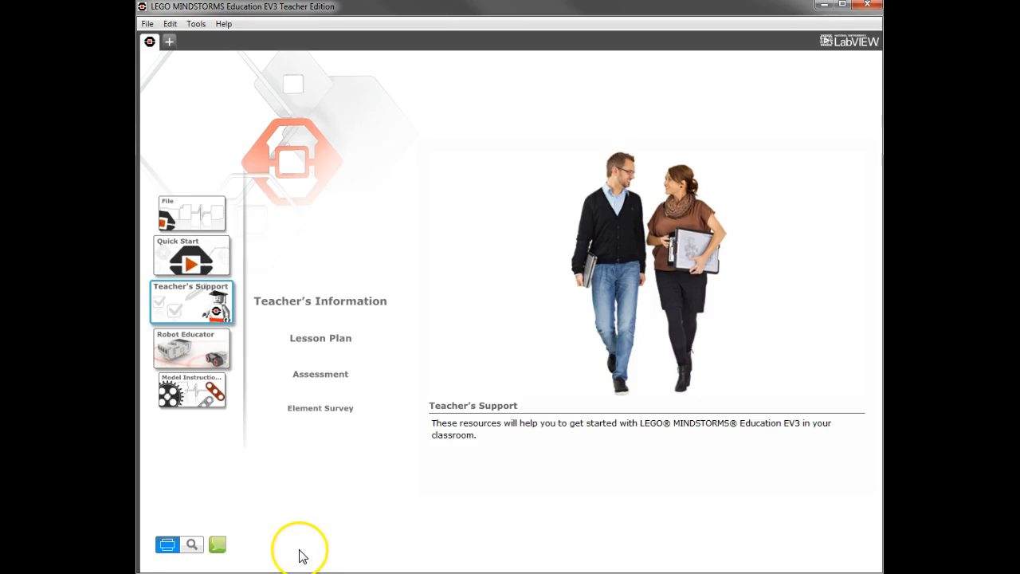
{"action": "mouse_move", "coordinate": [306, 223]}
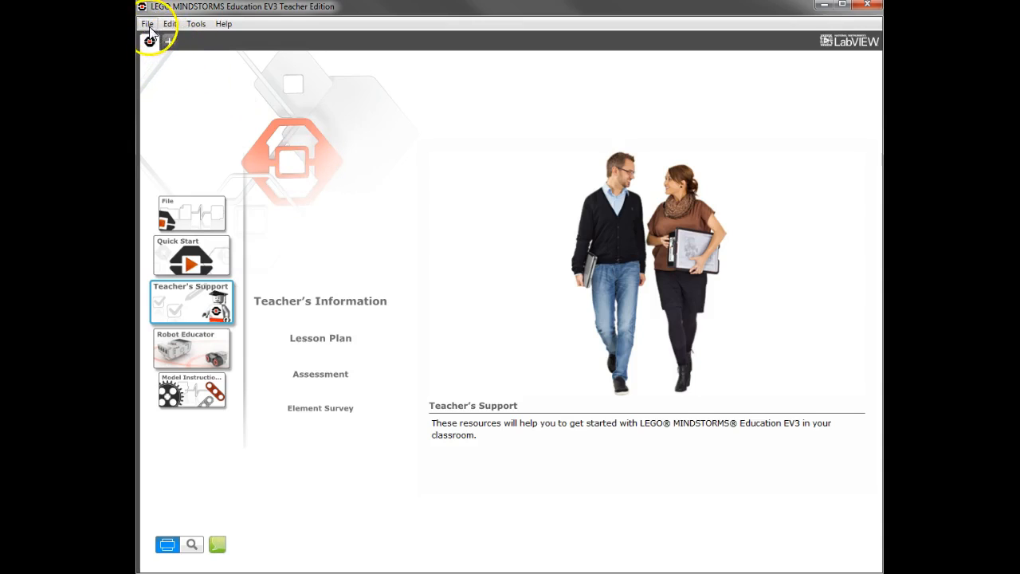
Open the saved project file from Documents > EV3 test group via File > Open Project
{"action": "left_click", "coordinate": [146, 24]}
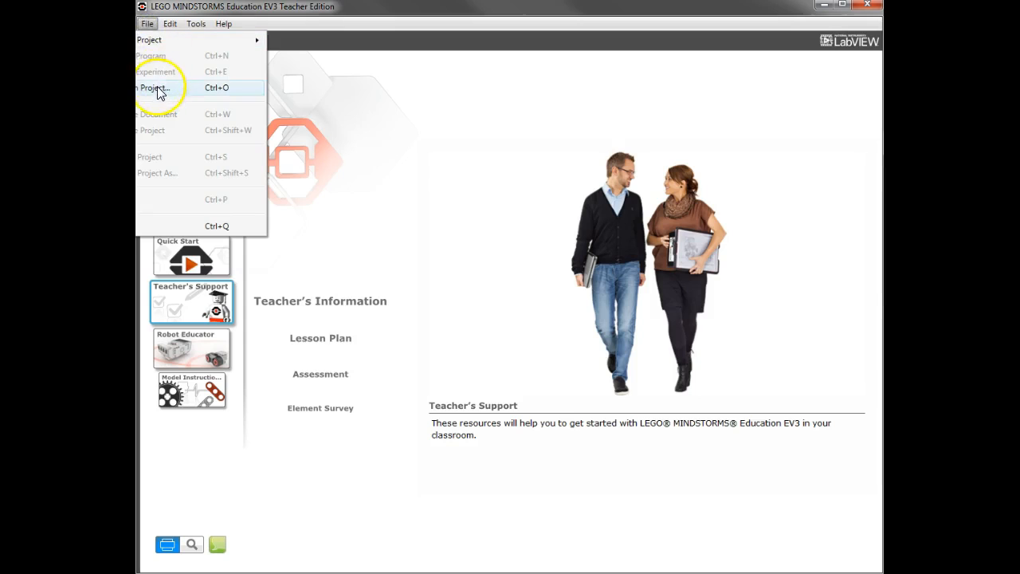
{"action": "left_click", "coordinate": [153, 87]}
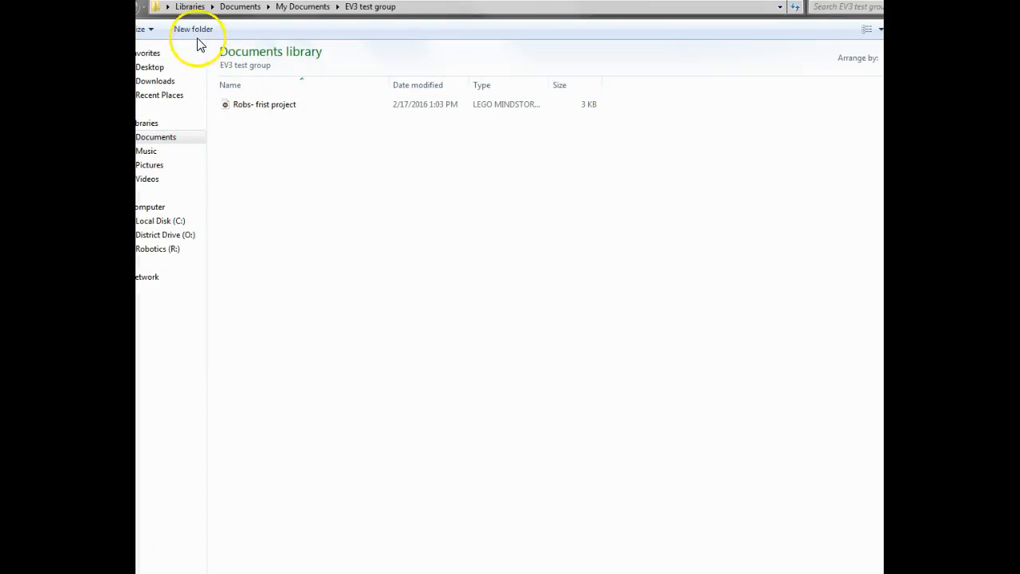
{"action": "mouse_move", "coordinate": [230, 120]}
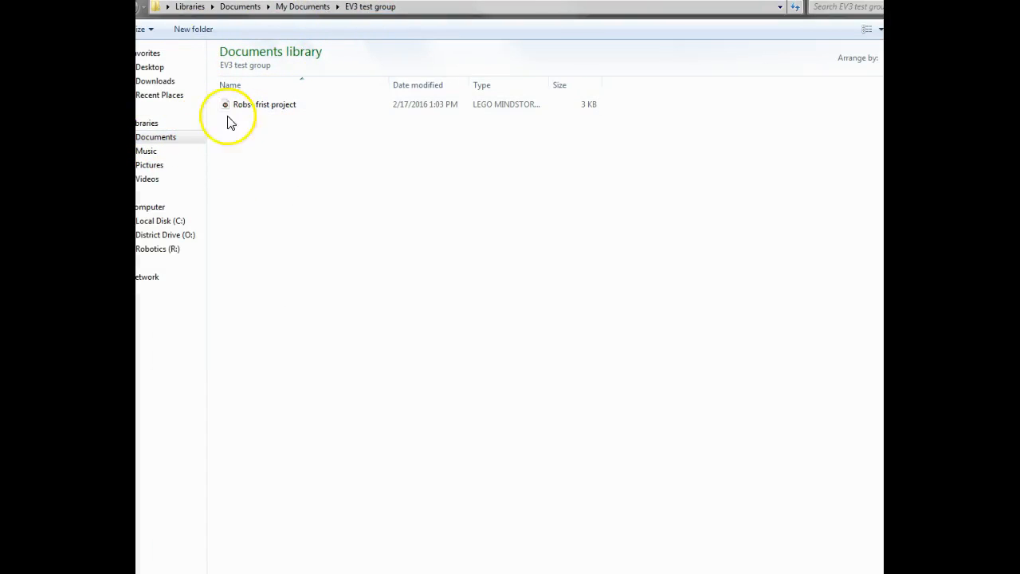
{"action": "left_click", "coordinate": [156, 137]}
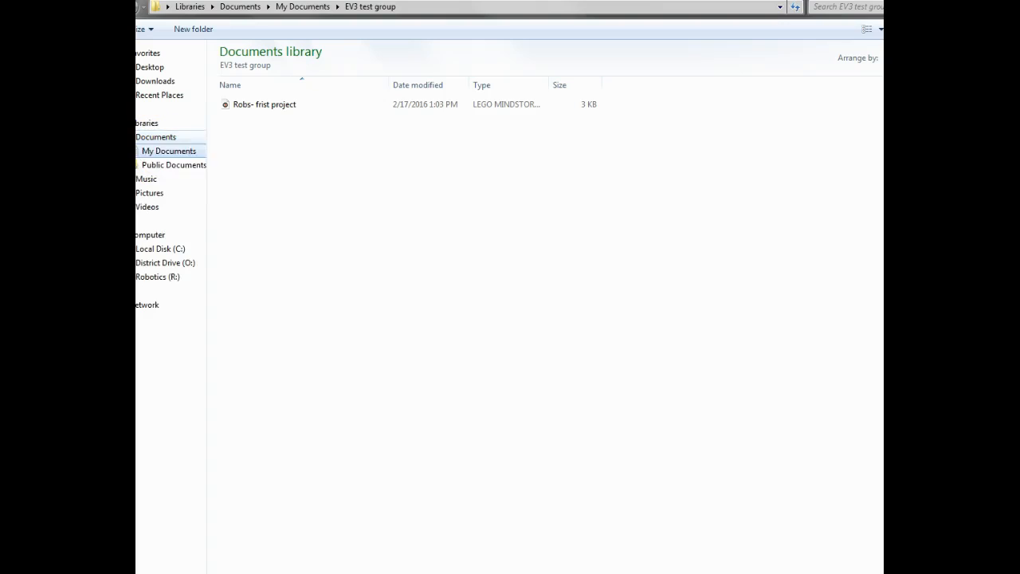
{"action": "mouse_move", "coordinate": [258, 118]}
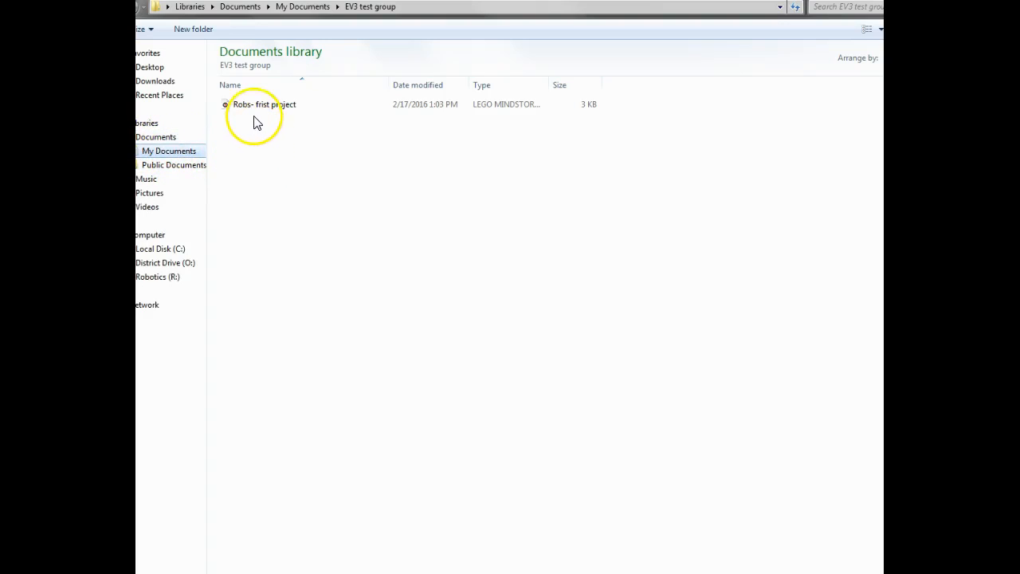
{"action": "left_click", "coordinate": [264, 104]}
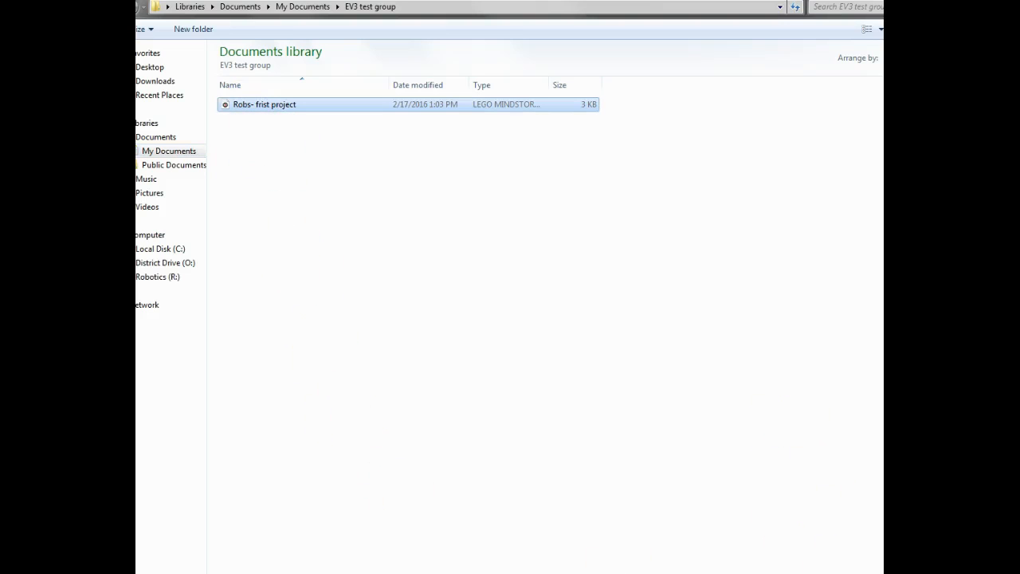
{"action": "double_click", "coordinate": [264, 104]}
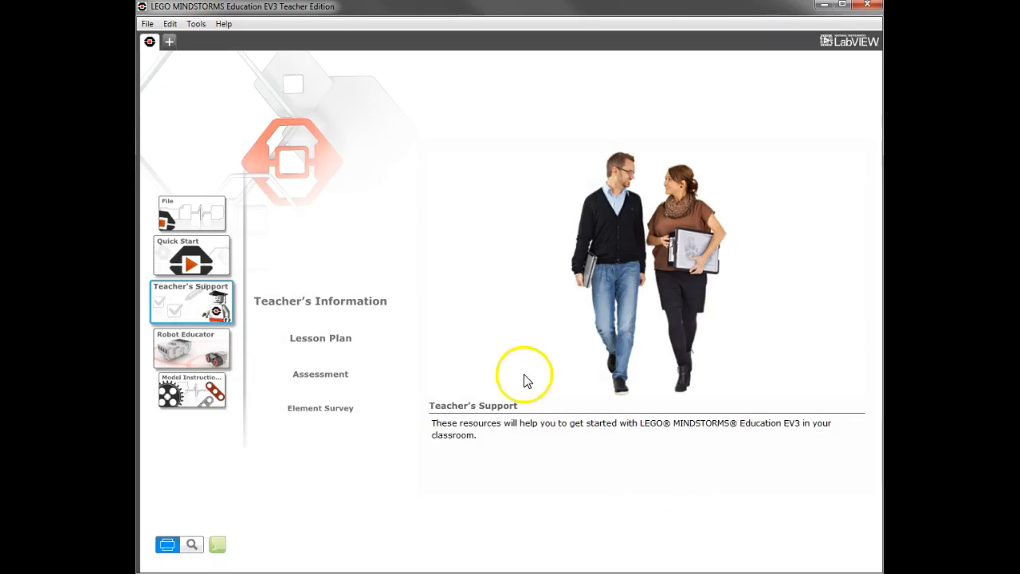
{"action": "mouse_move", "coordinate": [268, 271]}
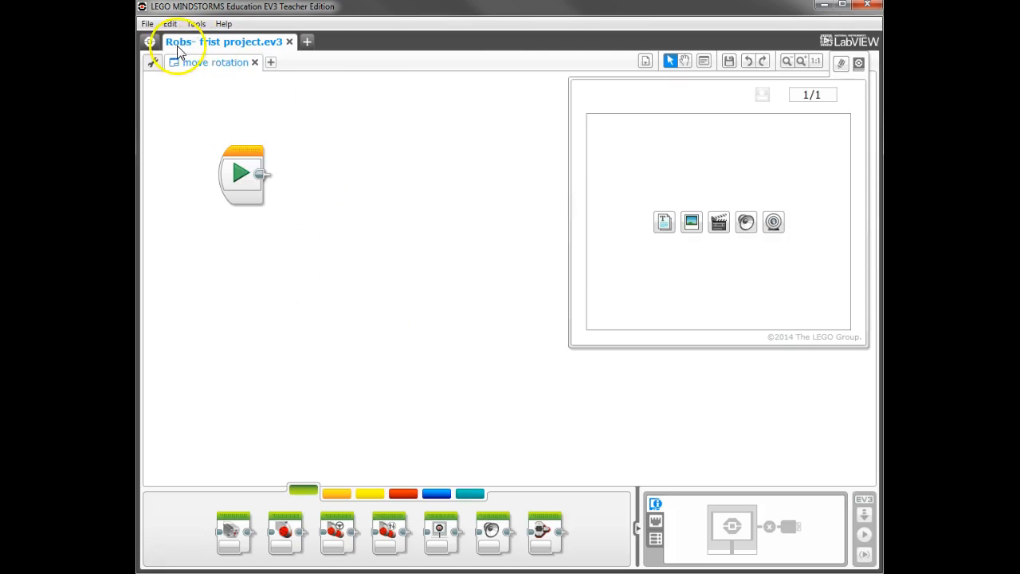
{"action": "mouse_move", "coordinate": [210, 77]}
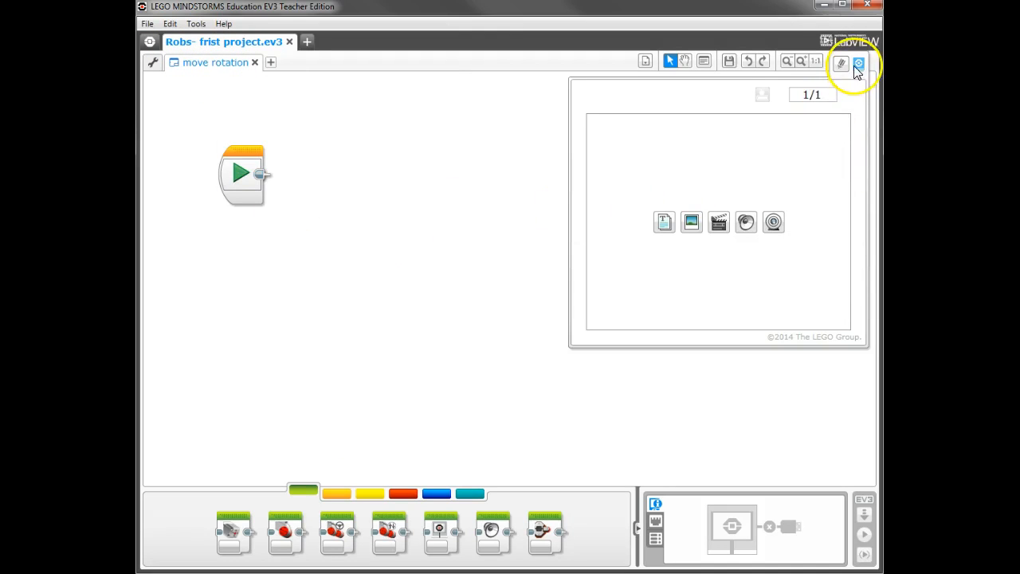
Hide the Content Editor panel to free canvas space for the move rotation program
{"action": "left_click", "coordinate": [857, 63]}
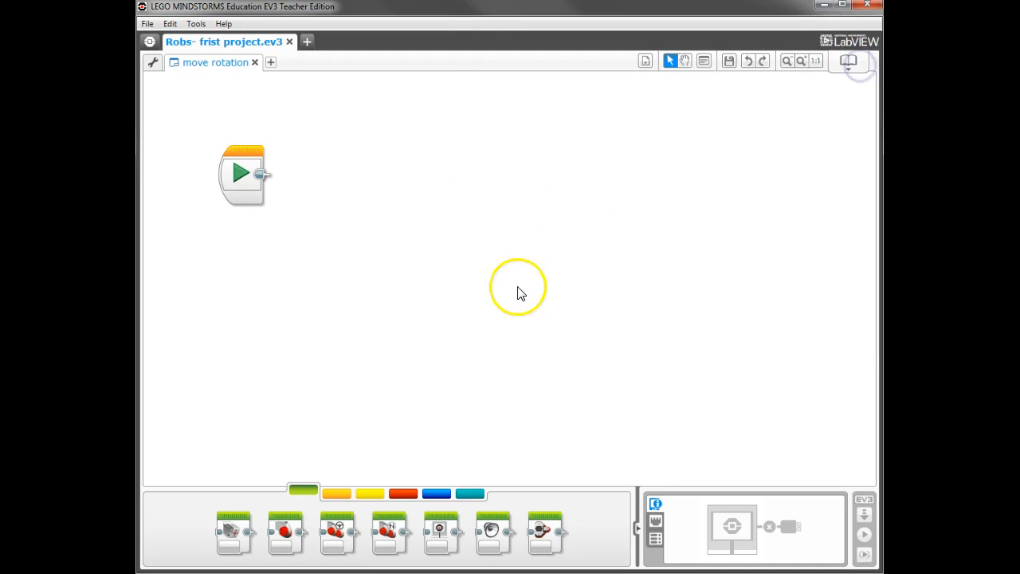
{"action": "mouse_move", "coordinate": [430, 318]}
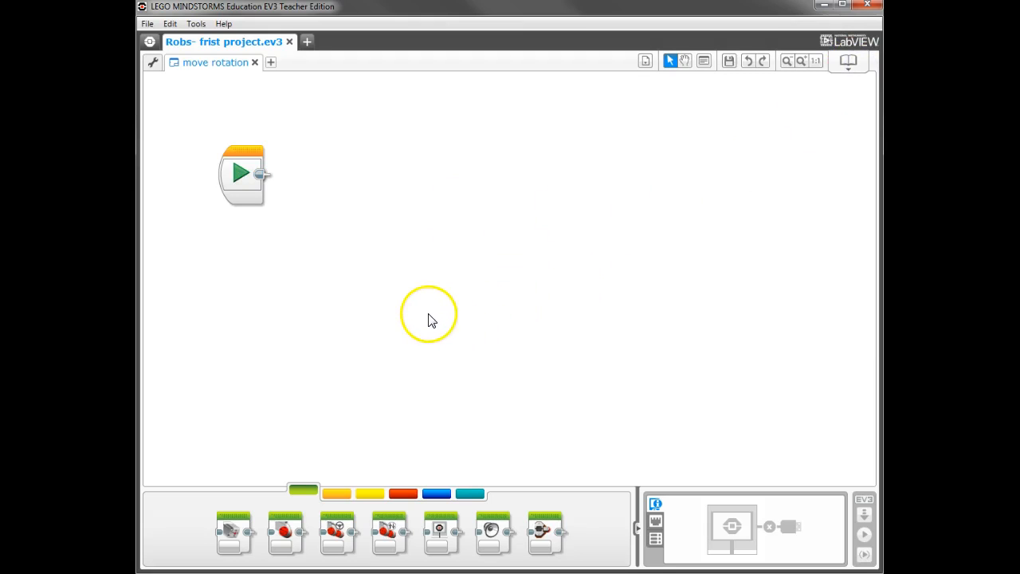
Move the Start block to the canvas left edge and return to the green Action blocks
{"action": "left_click", "coordinate": [249, 169]}
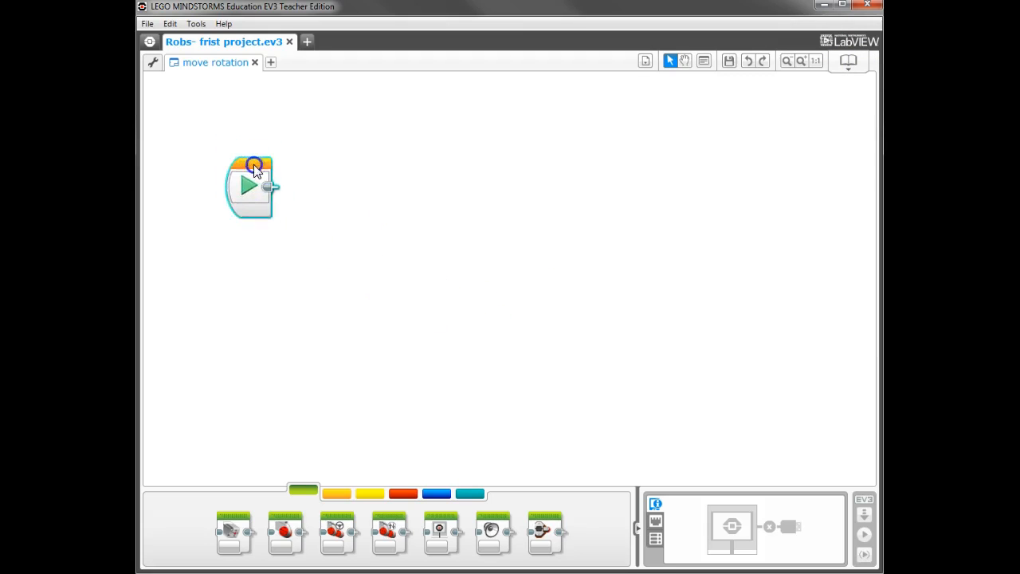
{"action": "left_click_drag", "start_coordinate": [252, 185], "coordinate": [182, 205]}
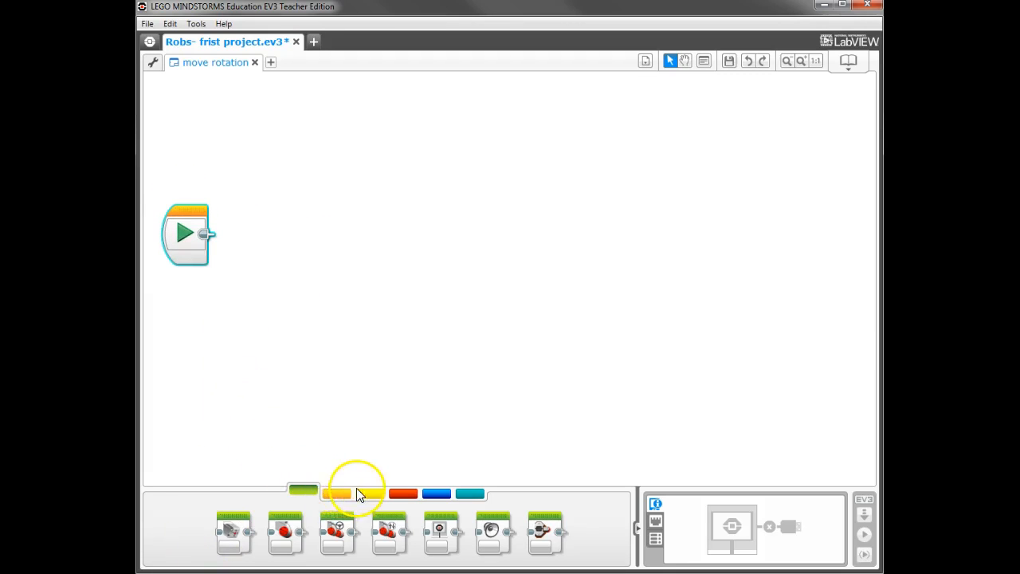
{"action": "left_click", "coordinate": [369, 494]}
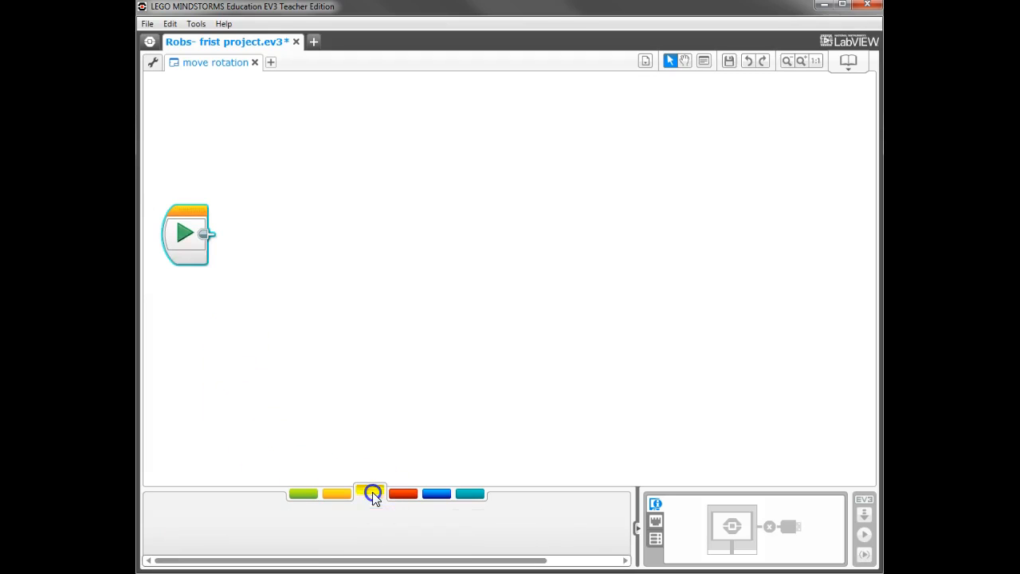
{"action": "left_click", "coordinate": [303, 492]}
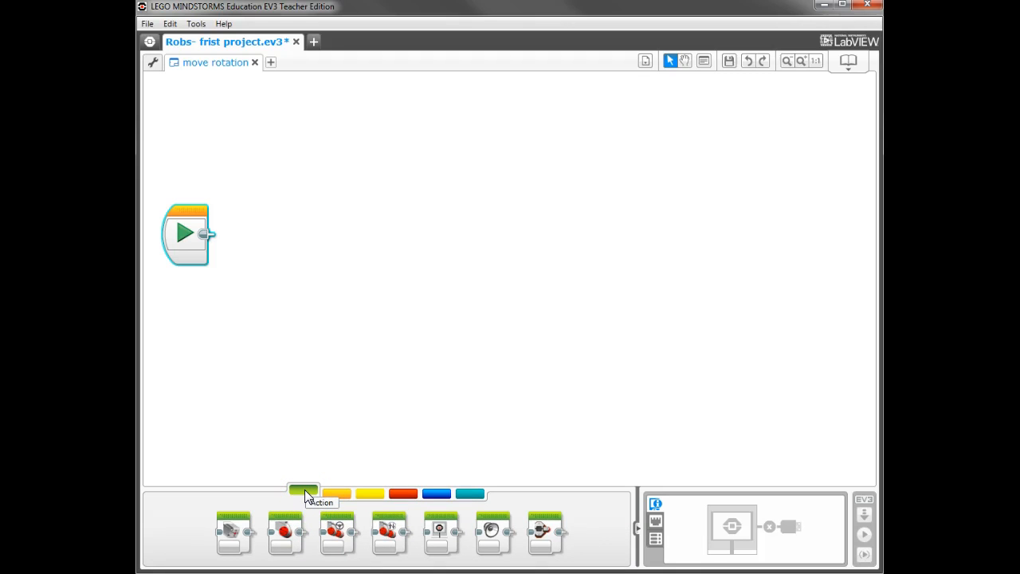
{"action": "mouse_move", "coordinate": [235, 526]}
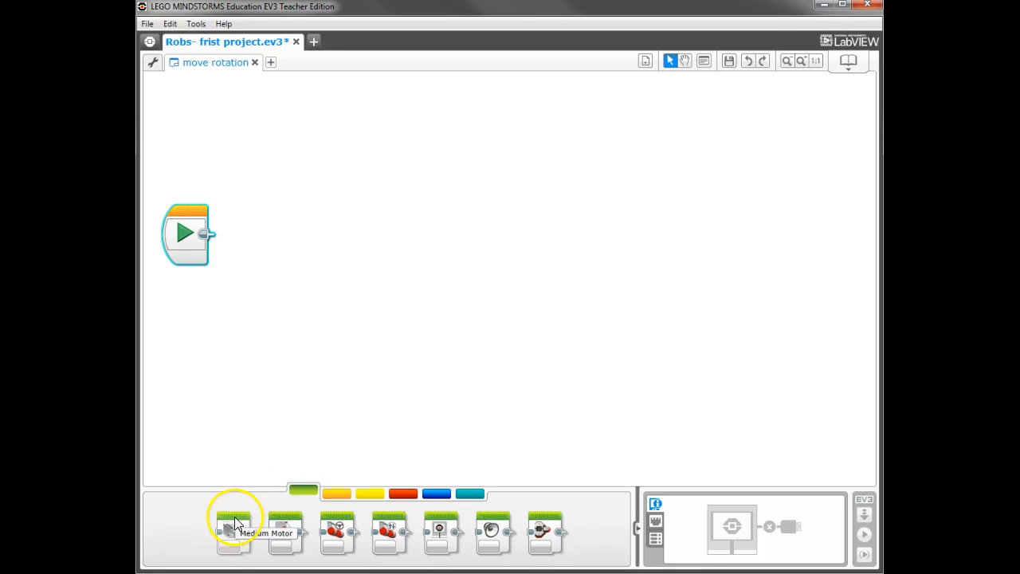
{"action": "mouse_move", "coordinate": [274, 525]}
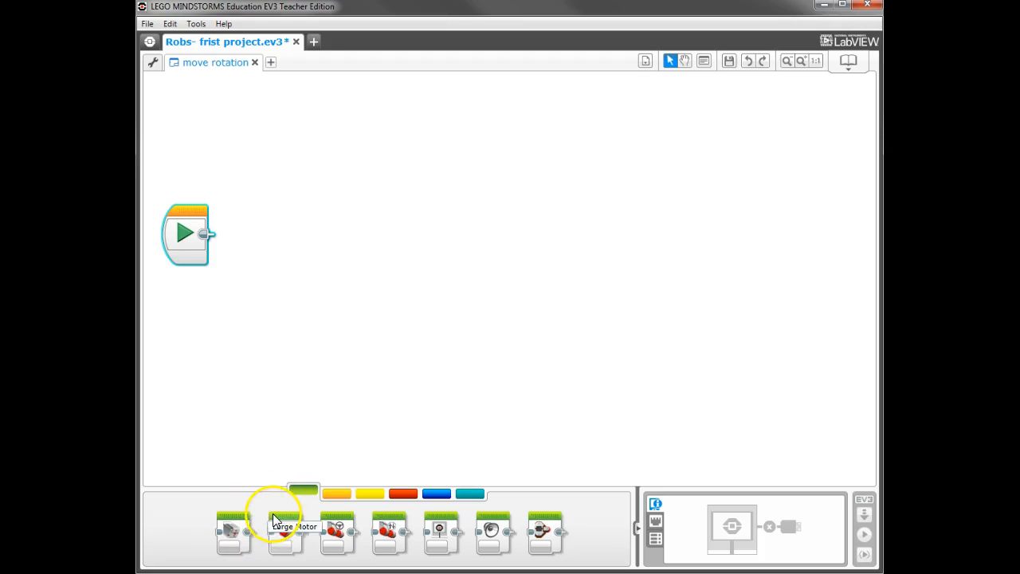
{"action": "mouse_move", "coordinate": [341, 526]}
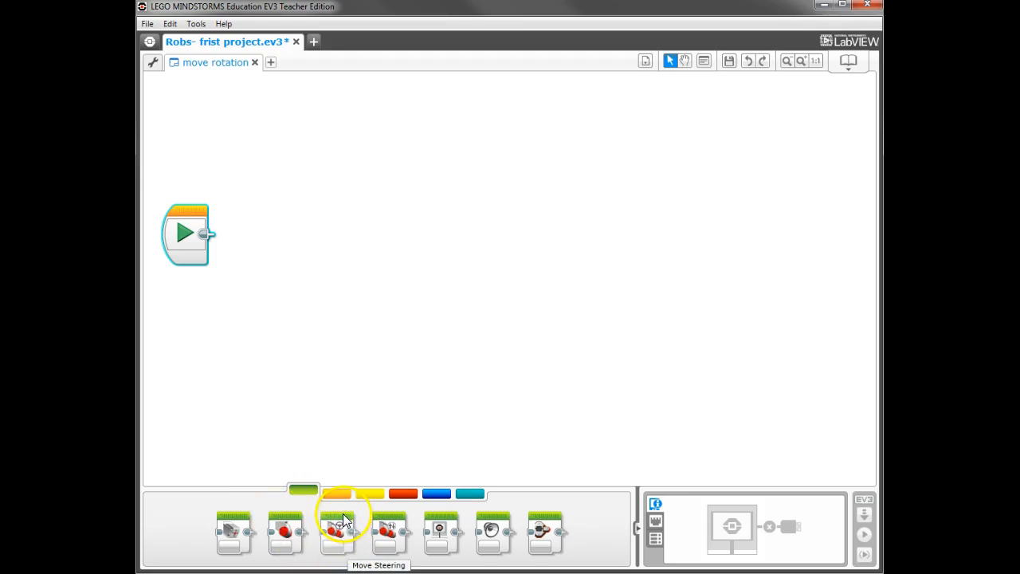
{"action": "mouse_move", "coordinate": [391, 529]}
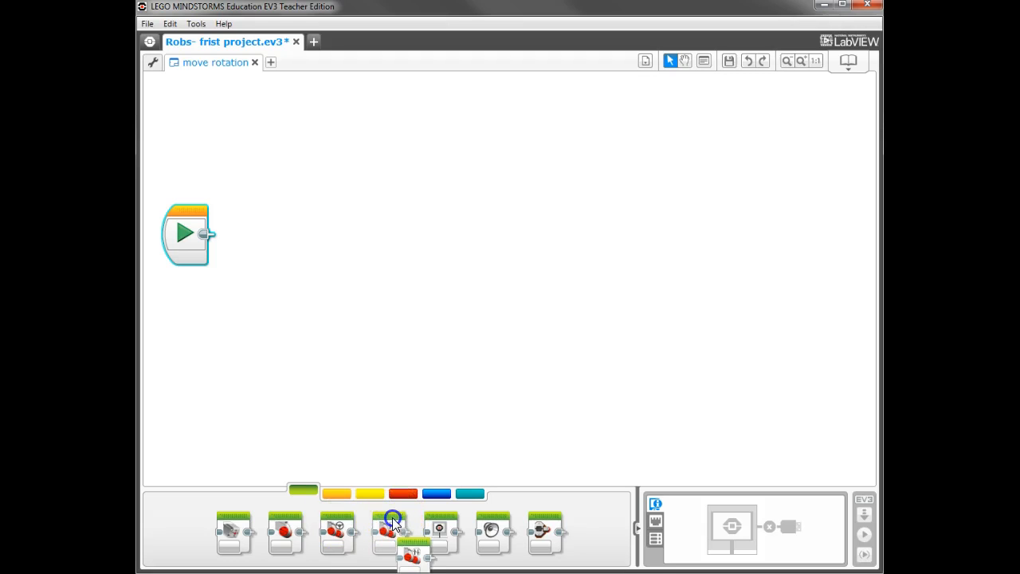
Attach a default Move Tank block (powers 50 and 50, 1 rotation) after the Start block
{"action": "left_click_drag", "start_coordinate": [392, 534], "coordinate": [311, 259]}
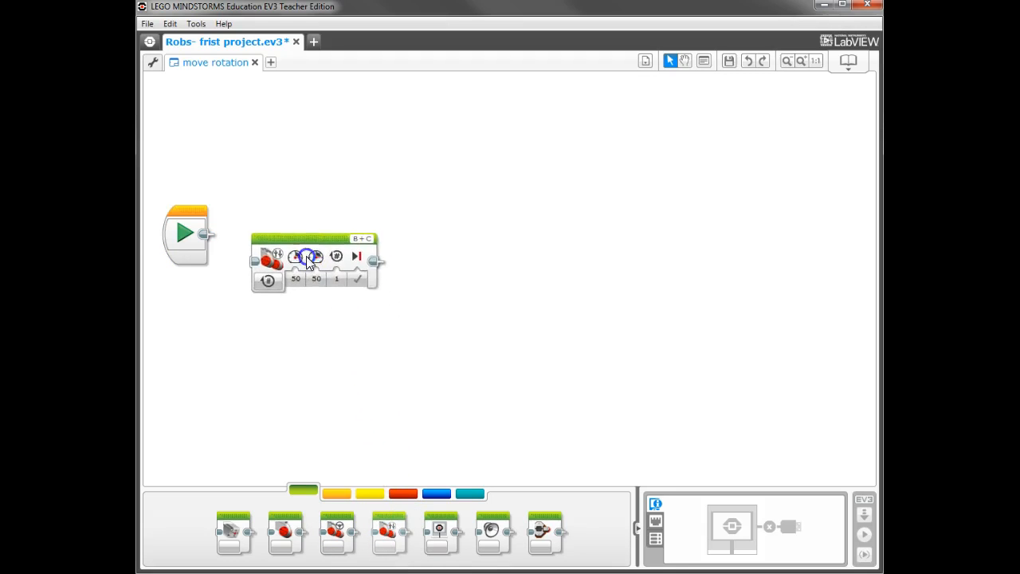
{"action": "left_click_drag", "start_coordinate": [315, 258], "coordinate": [279, 236]}
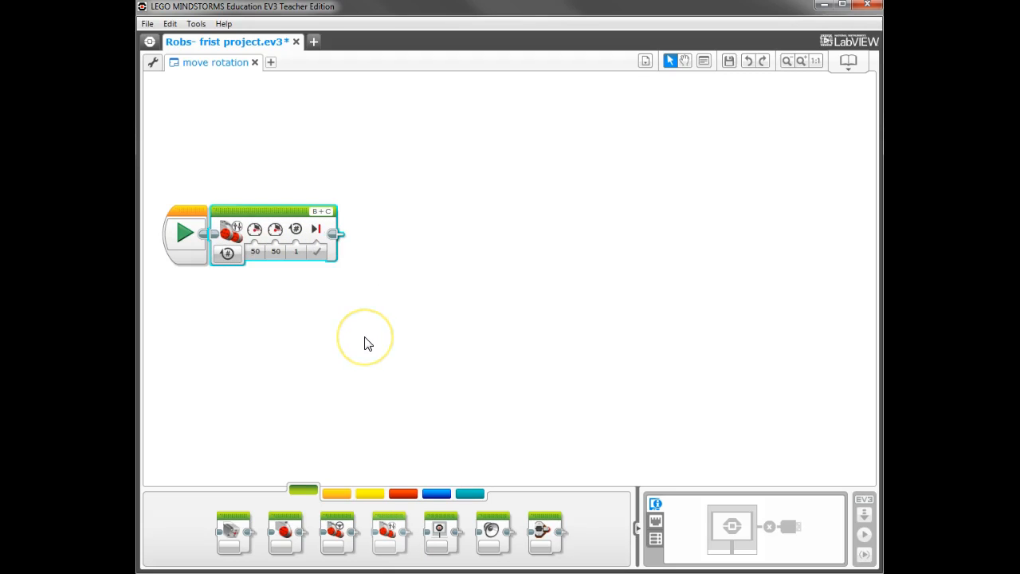
{"action": "mouse_move", "coordinate": [385, 357]}
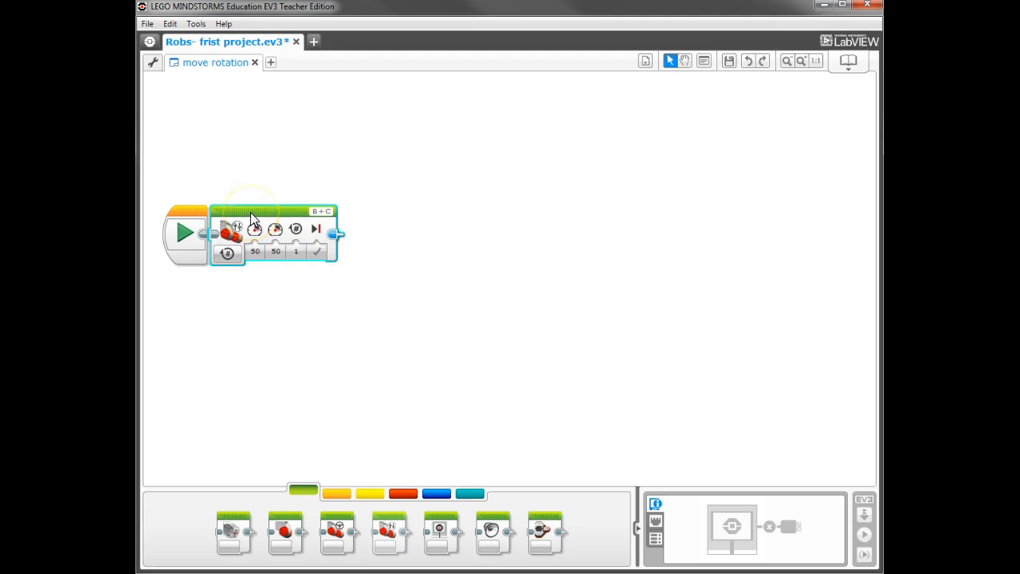
{"action": "mouse_move", "coordinate": [522, 526]}
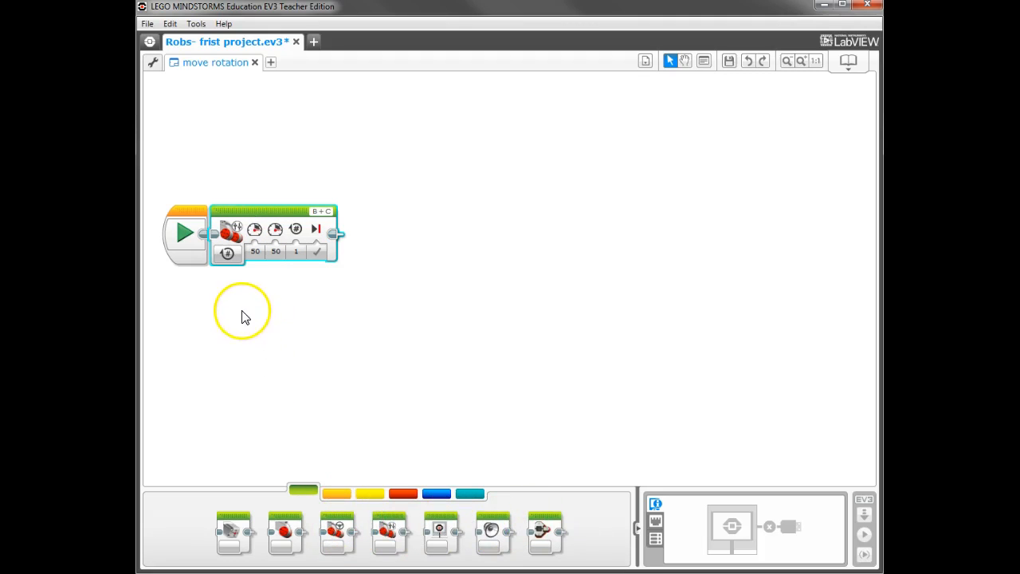
{"action": "mouse_move", "coordinate": [228, 253]}
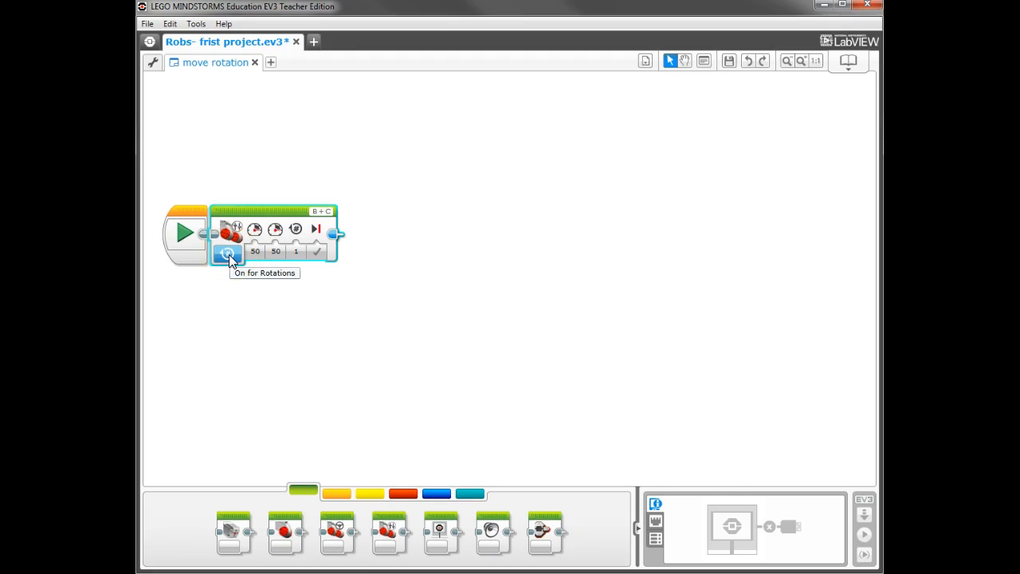
{"action": "left_click", "coordinate": [228, 252]}
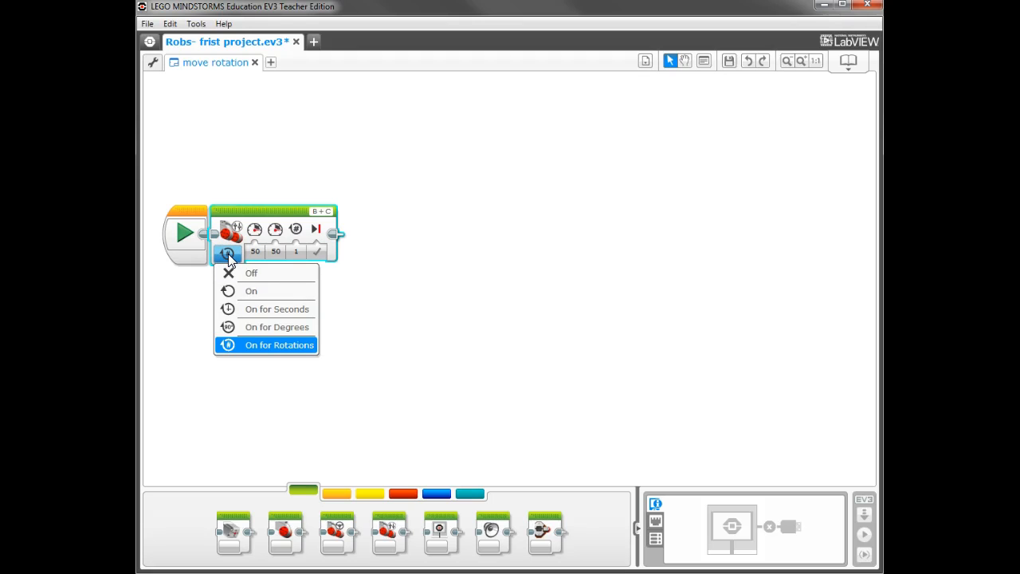
{"action": "mouse_move", "coordinate": [242, 294]}
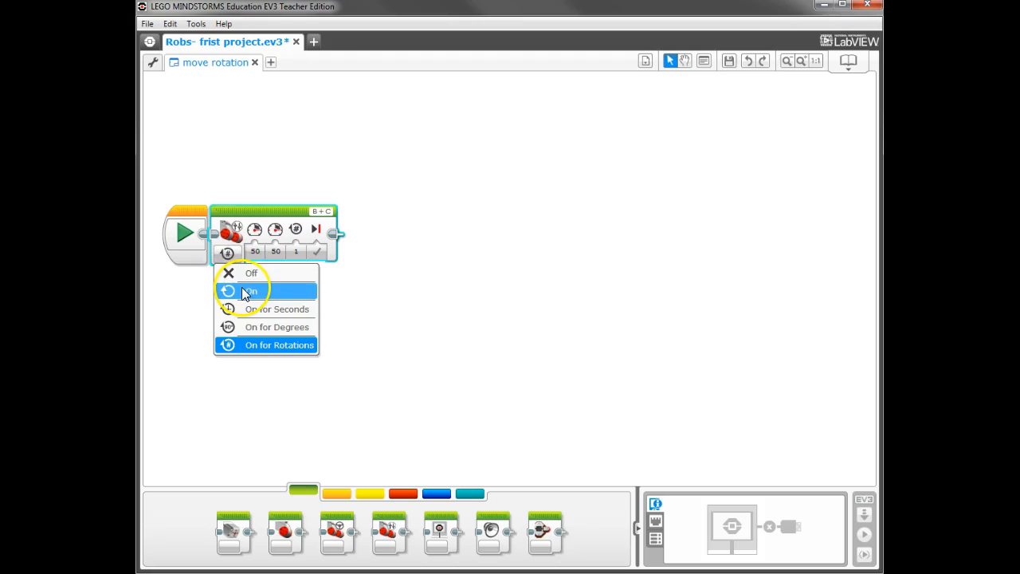
{"action": "mouse_move", "coordinate": [255, 309]}
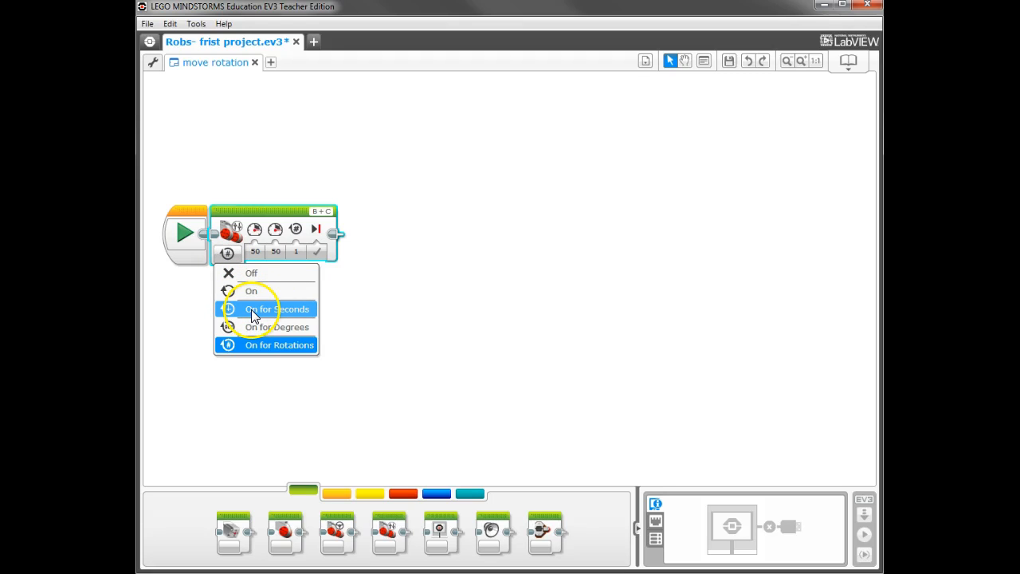
{"action": "mouse_move", "coordinate": [268, 352]}
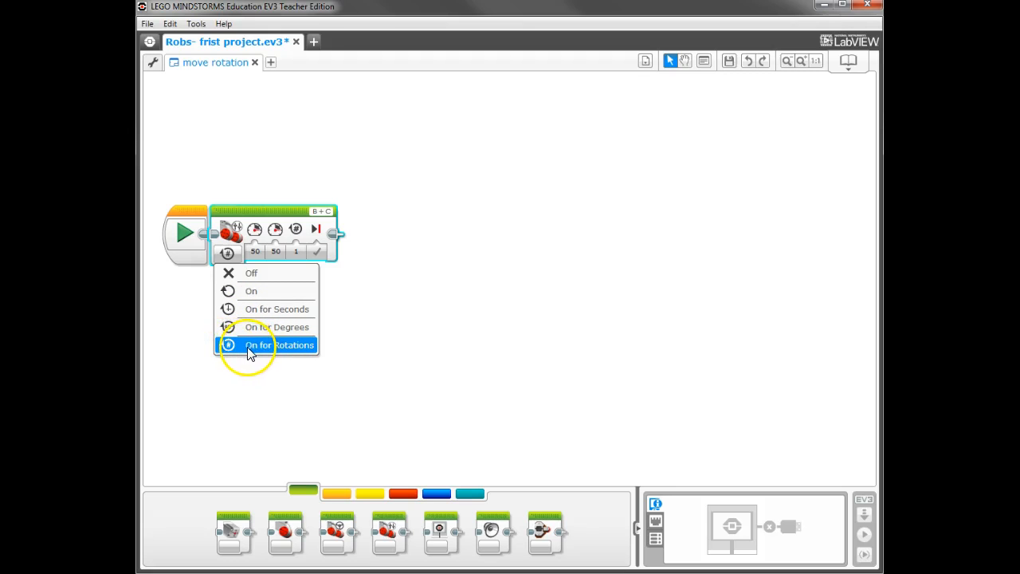
{"action": "left_click", "coordinate": [277, 345]}
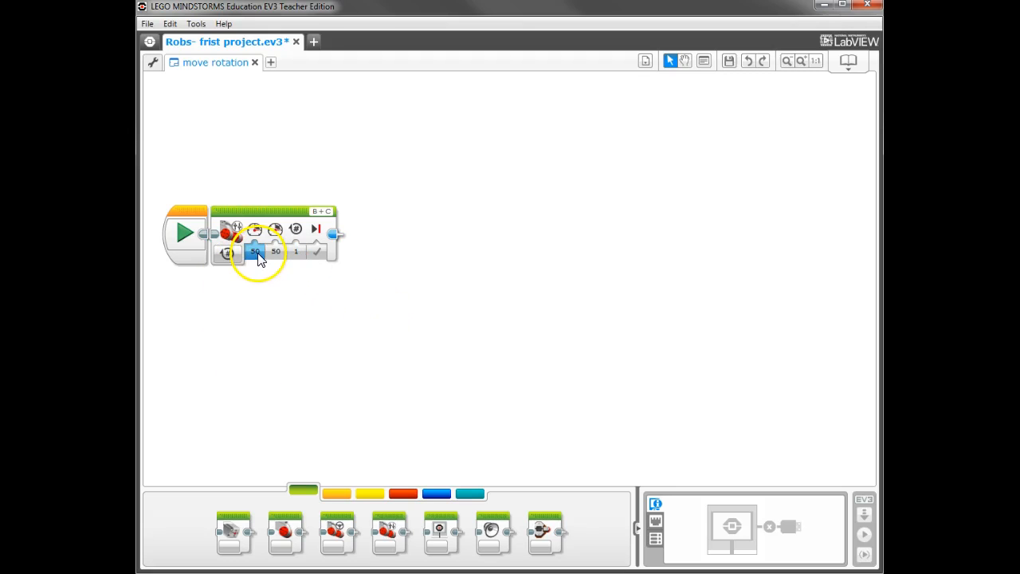
{"action": "mouse_move", "coordinate": [255, 231]}
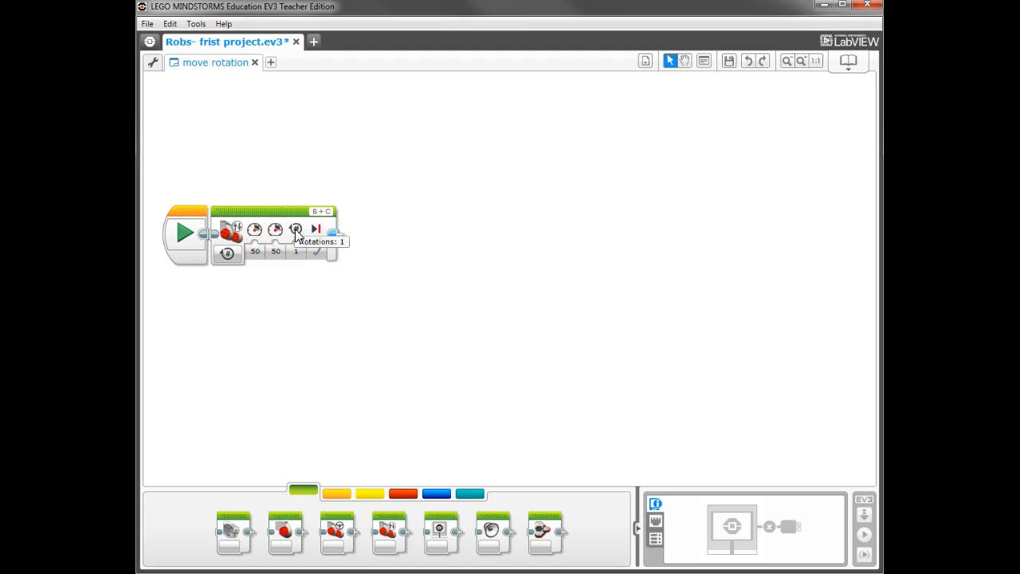
{"action": "mouse_move", "coordinate": [316, 233]}
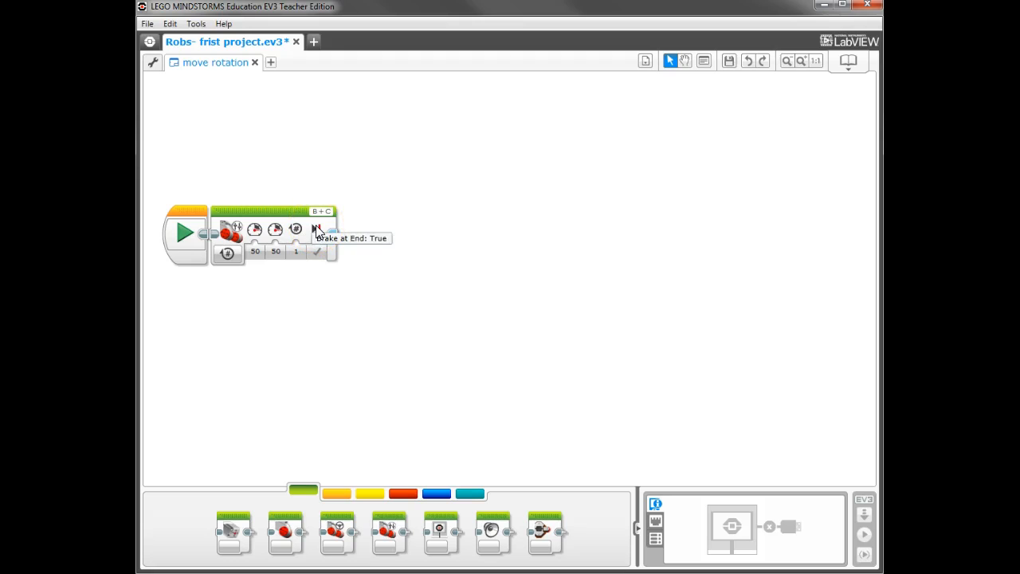
Set the Move Tank block's Brake at End to brake (check mark)
{"action": "left_click", "coordinate": [317, 251]}
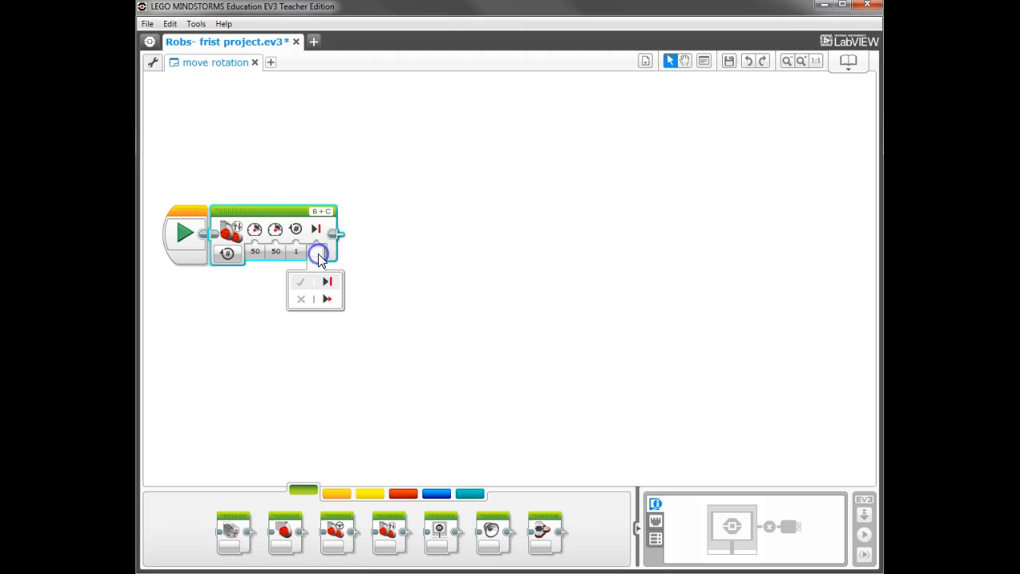
{"action": "mouse_move", "coordinate": [322, 303]}
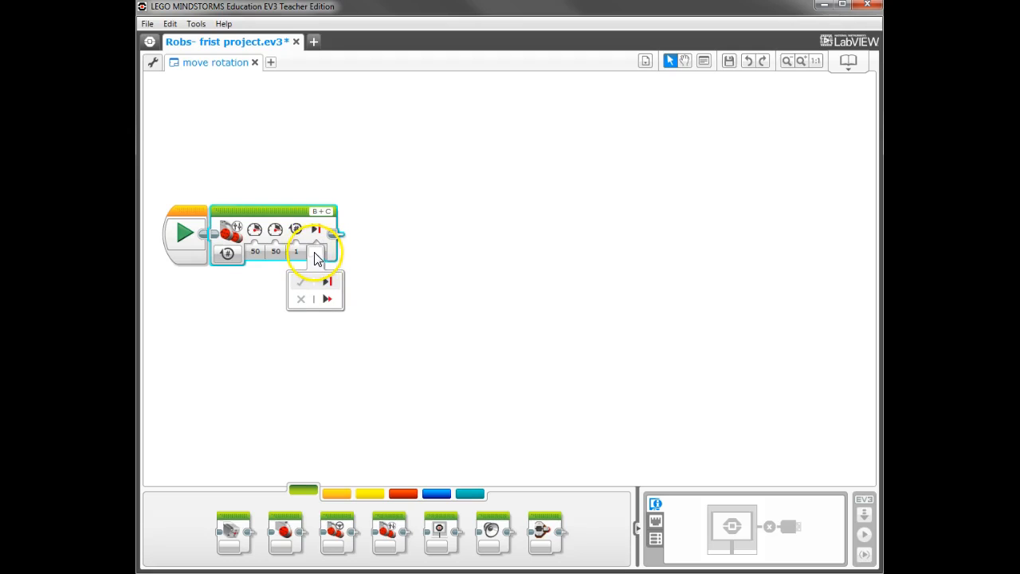
{"action": "left_click", "coordinate": [296, 252]}
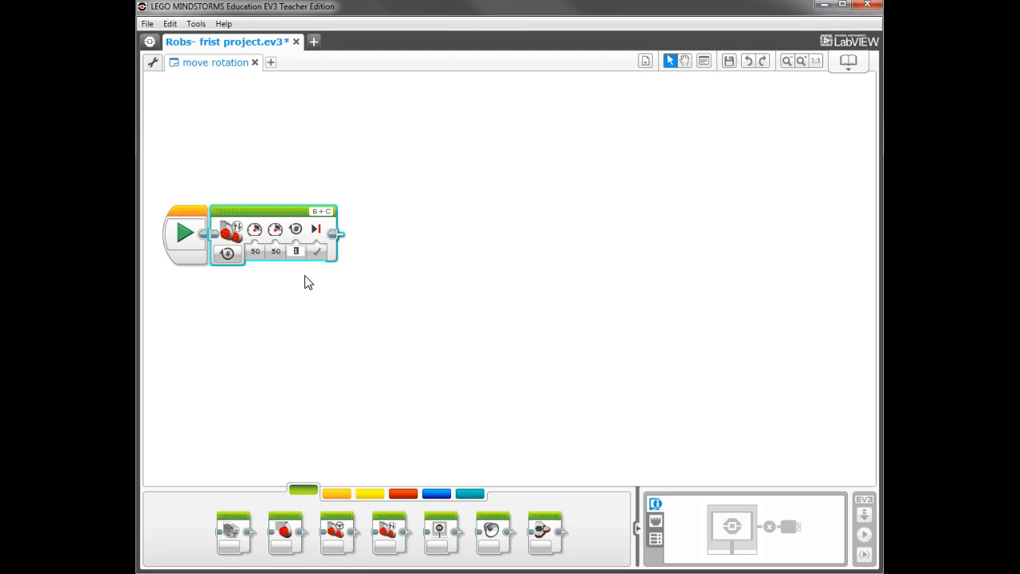
{"action": "mouse_move", "coordinate": [307, 278]}
{"action": "type", "text": "3"}
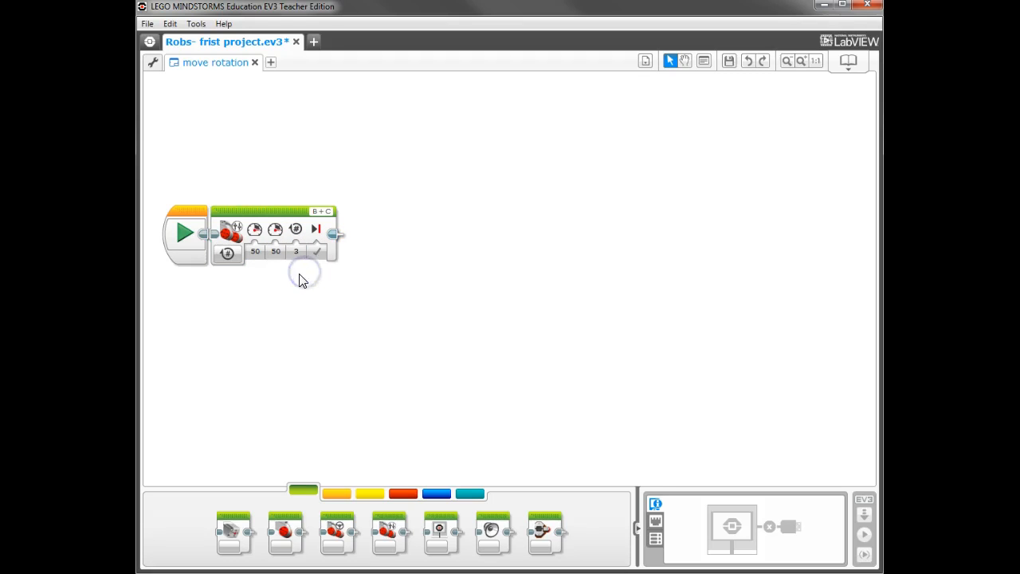
Lower the right motor power to 40, keeping the left at 50
{"action": "left_click", "coordinate": [275, 251]}
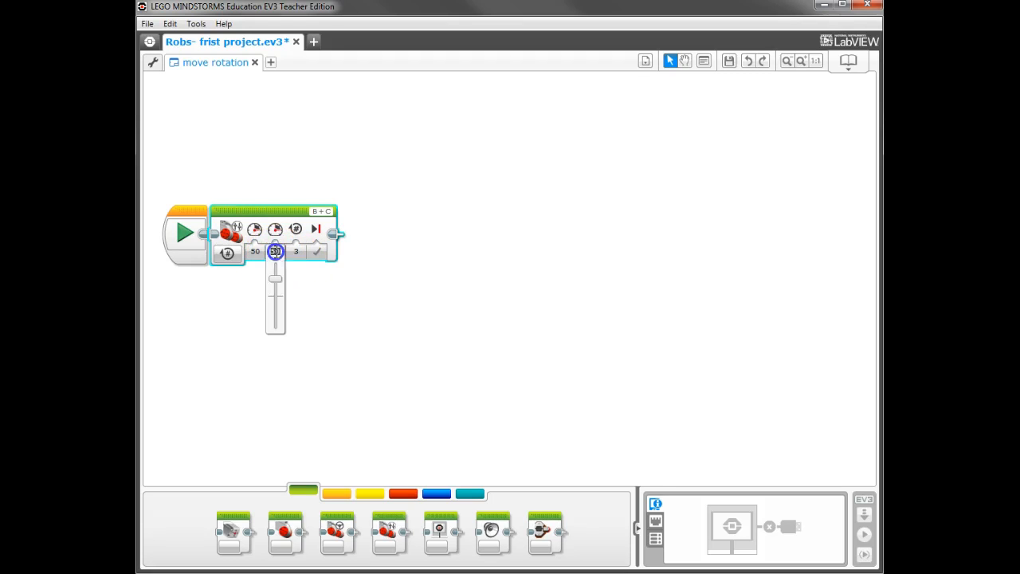
{"action": "left_click_drag", "start_coordinate": [274, 252], "coordinate": [278, 288]}
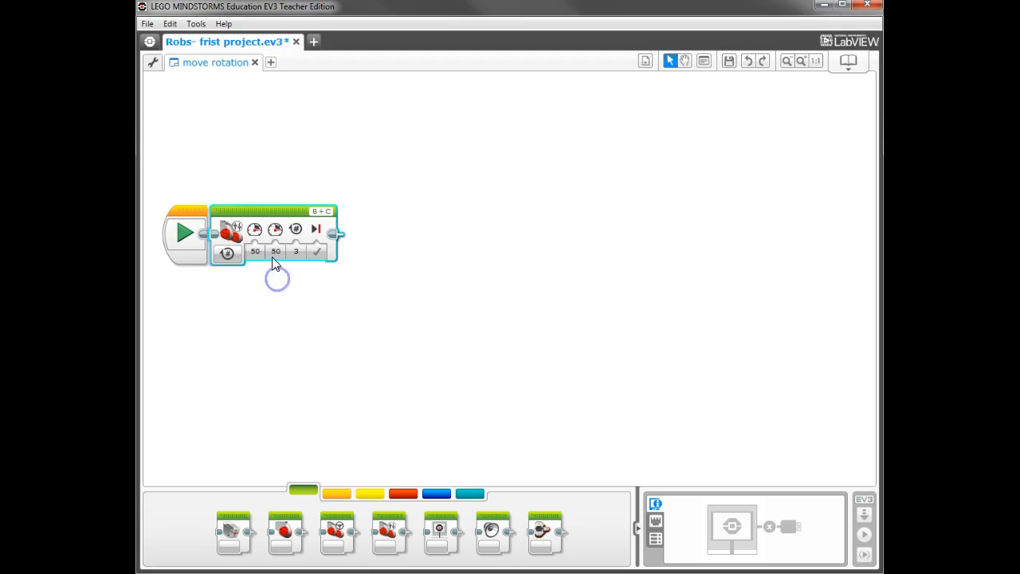
{"action": "left_click", "coordinate": [275, 252]}
{"action": "type", "text": "40"}
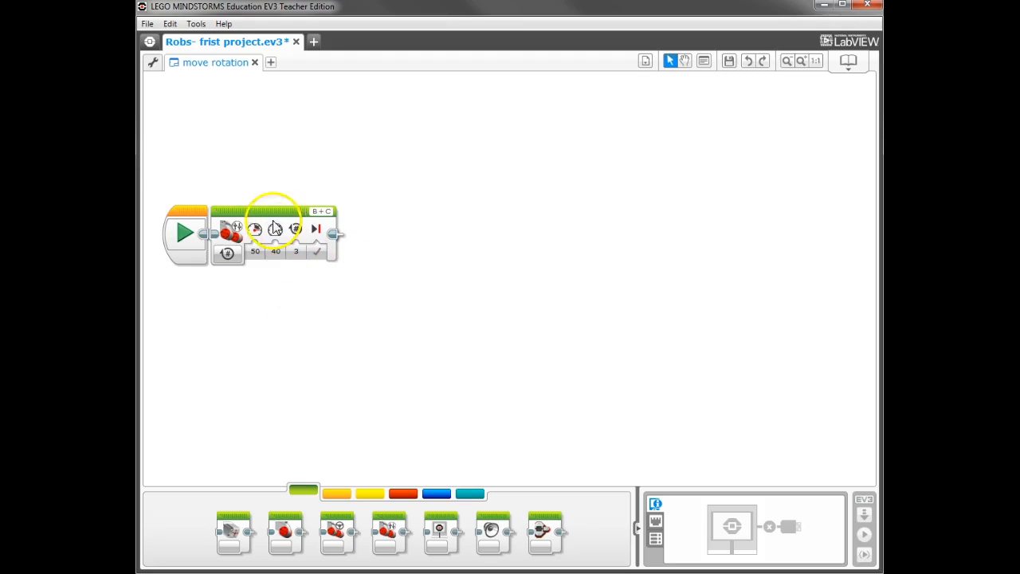
{"action": "mouse_move", "coordinate": [321, 215]}
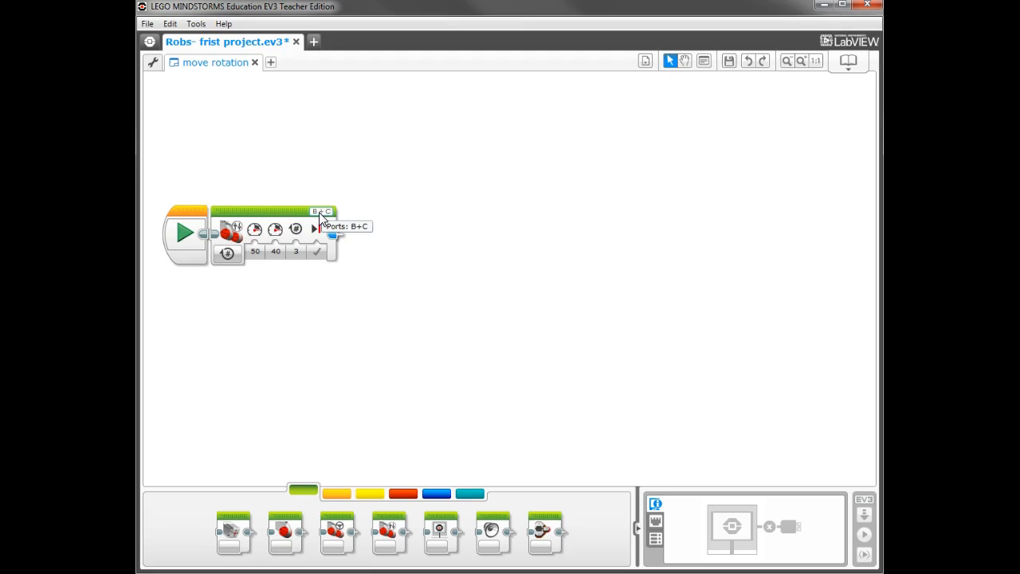
{"action": "mouse_move", "coordinate": [322, 220]}
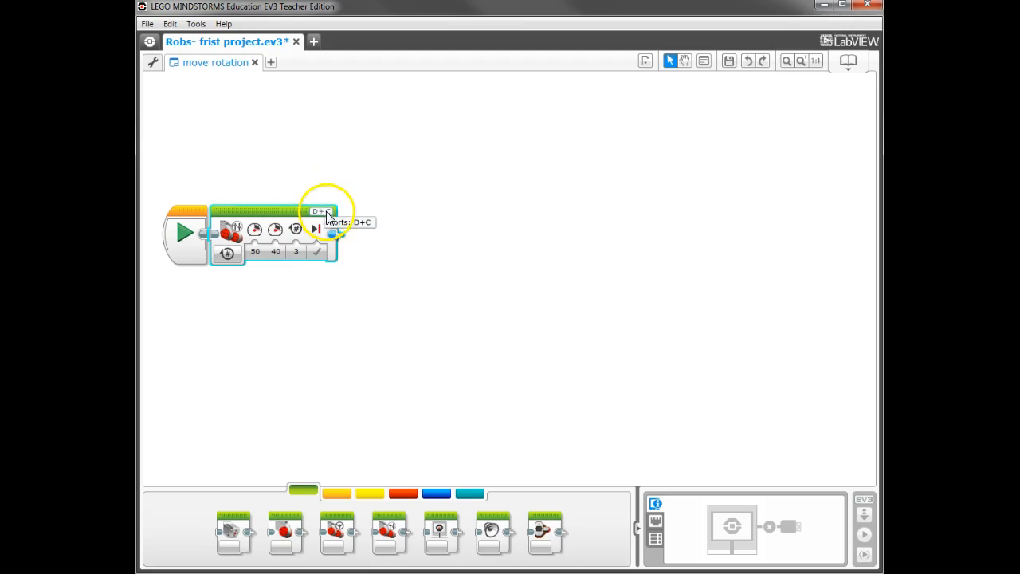
Change the Move Tank block's motor ports from B+C to D+B
{"action": "left_click", "coordinate": [322, 212]}
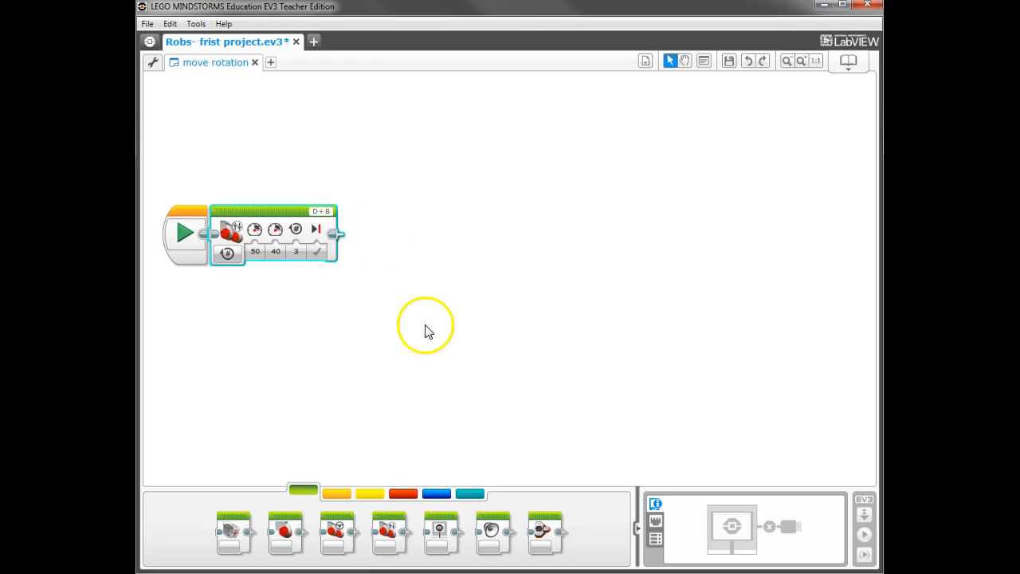
{"action": "mouse_move", "coordinate": [255, 239]}
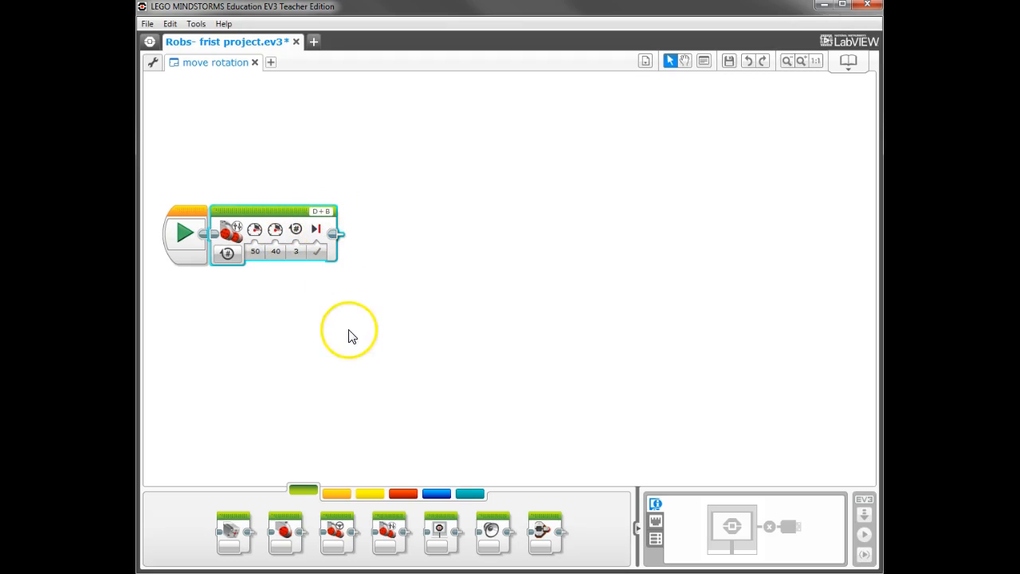
{"action": "mouse_move", "coordinate": [368, 256]}
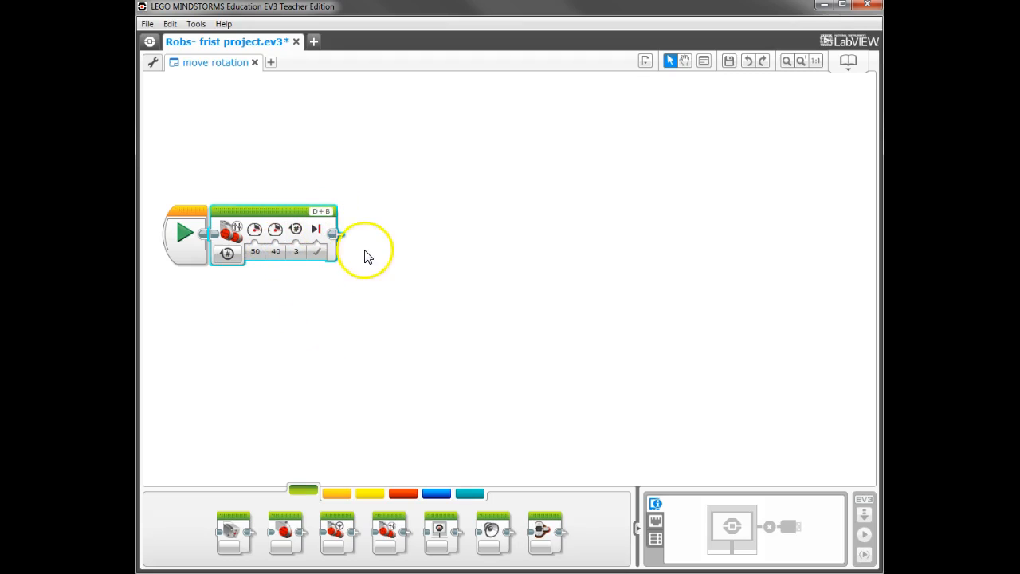
{"action": "mouse_move", "coordinate": [229, 188]}
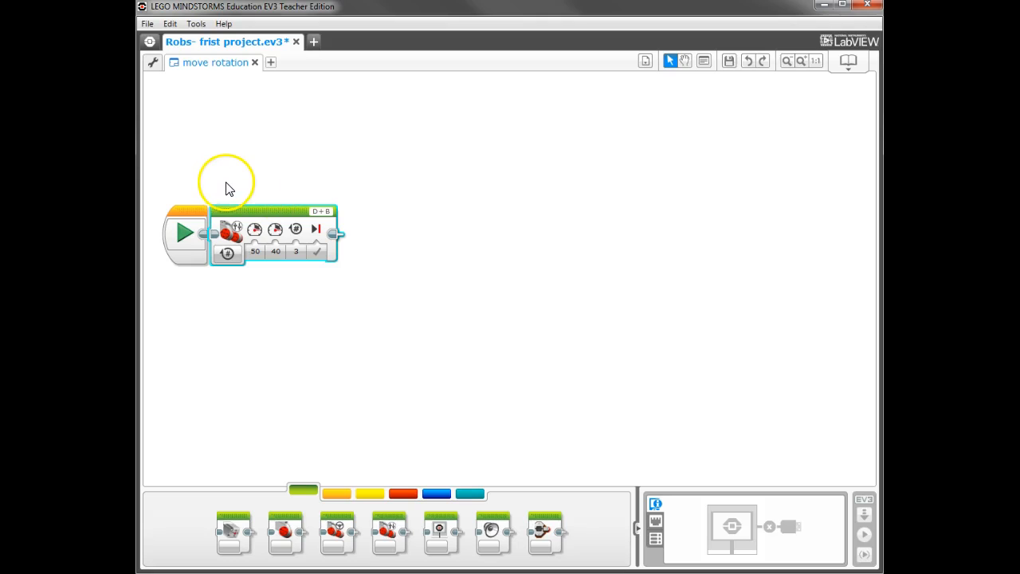
{"action": "mouse_move", "coordinate": [376, 417]}
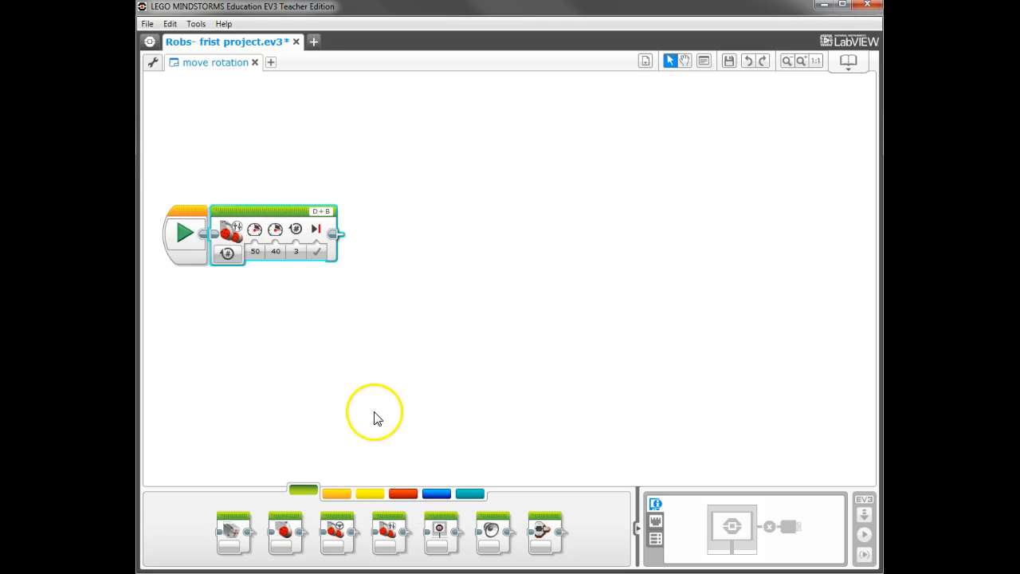
{"action": "mouse_move", "coordinate": [302, 406]}
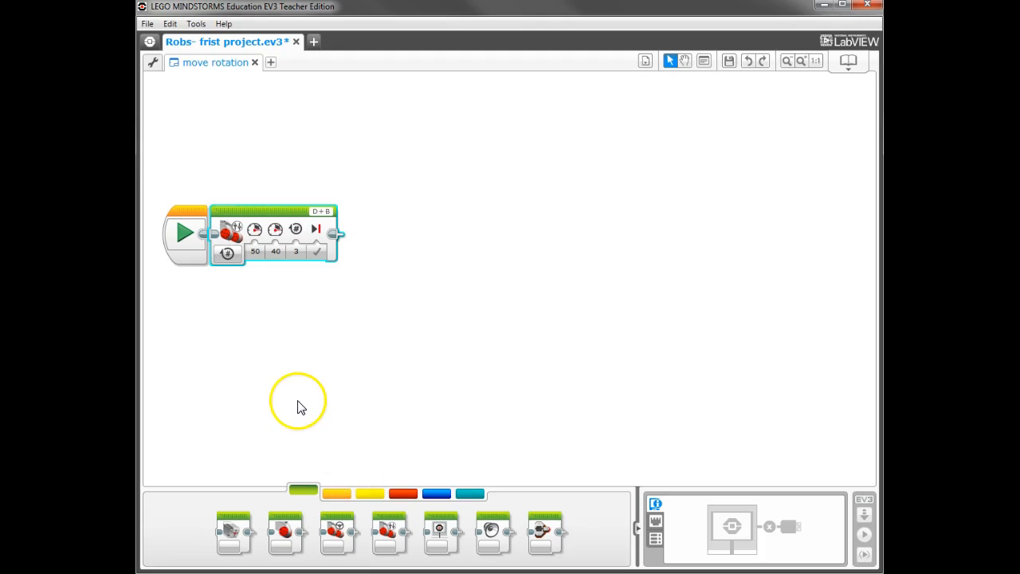
{"action": "mouse_move", "coordinate": [306, 398]}
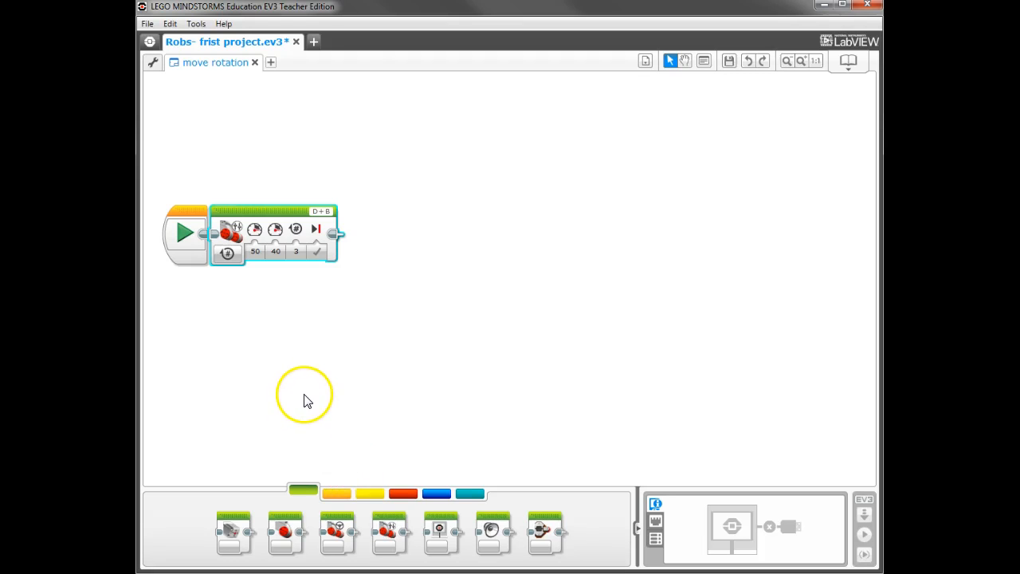
{"action": "mouse_move", "coordinate": [328, 404]}
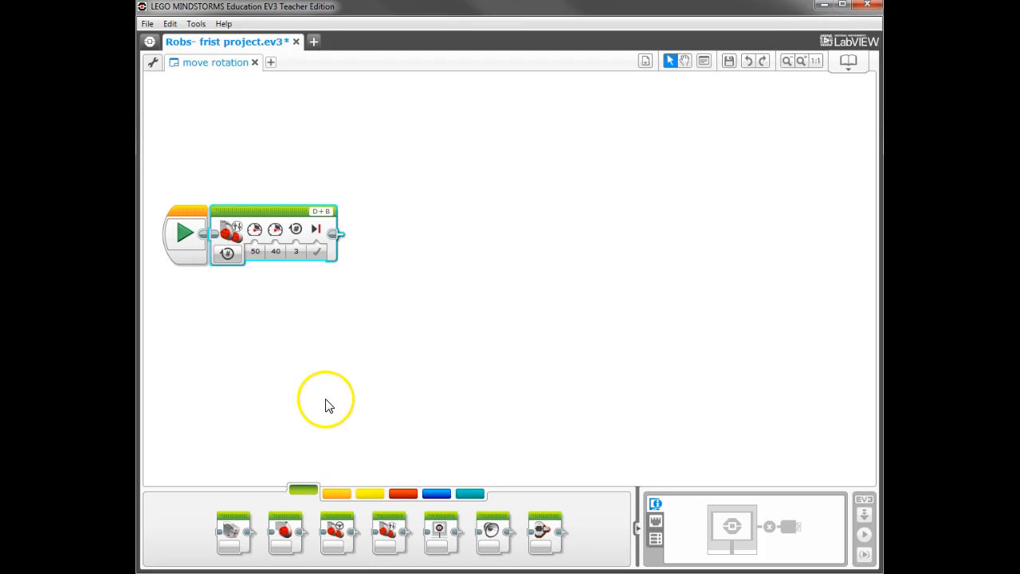